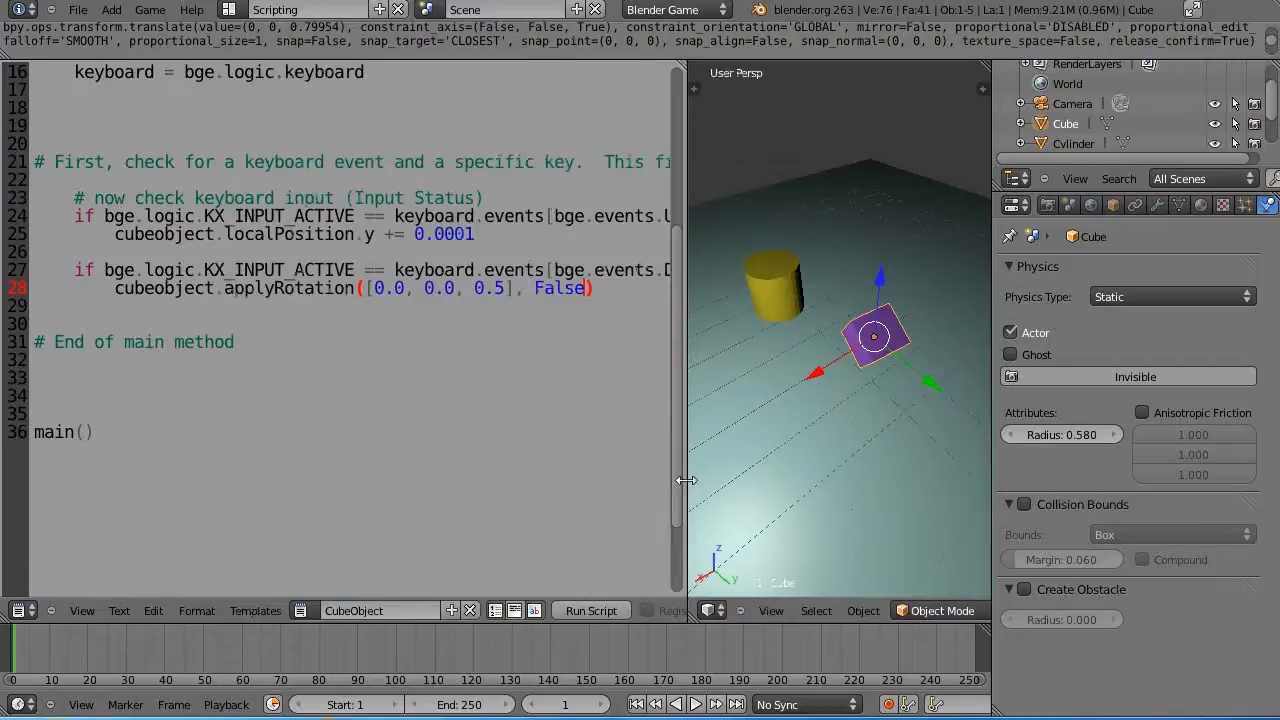
# Step: Widen the 3D scene view and the script editor to see both side by side
pyautogui.moveTo(688, 480); pyautogui.dragTo(408, 496)
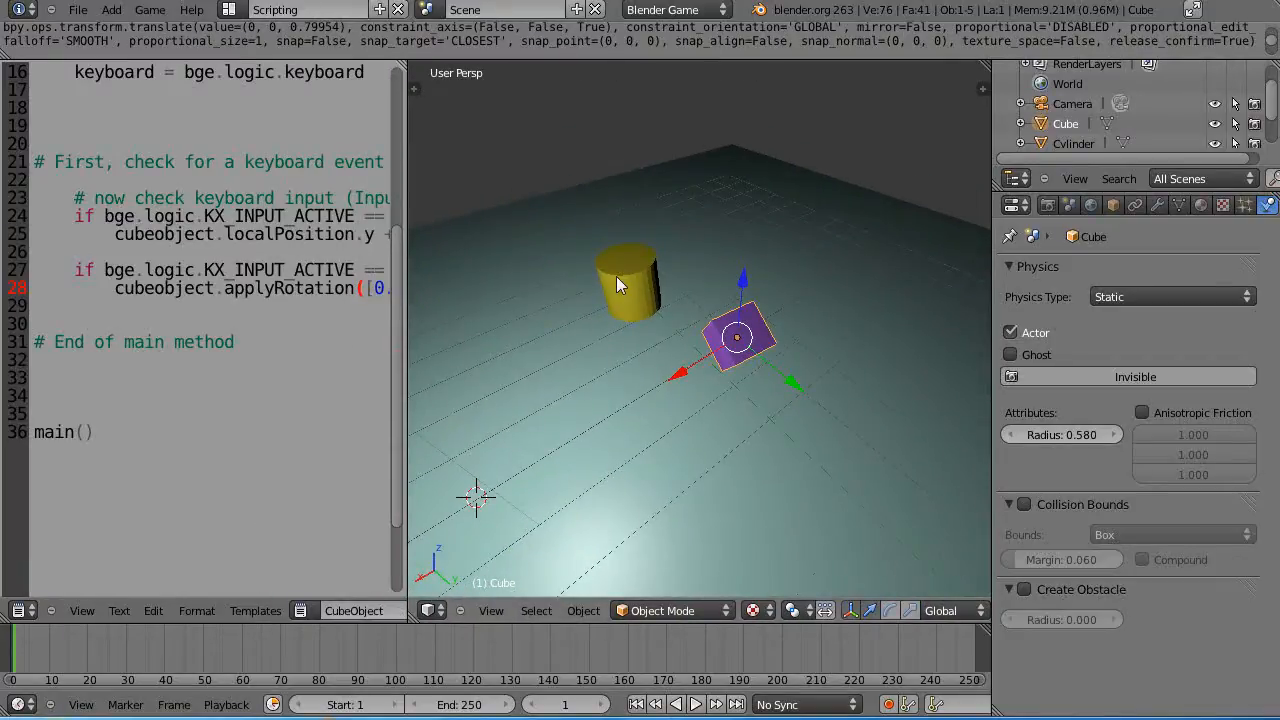
pyautogui.moveTo(616, 284); pyautogui.dragTo(684, 418)
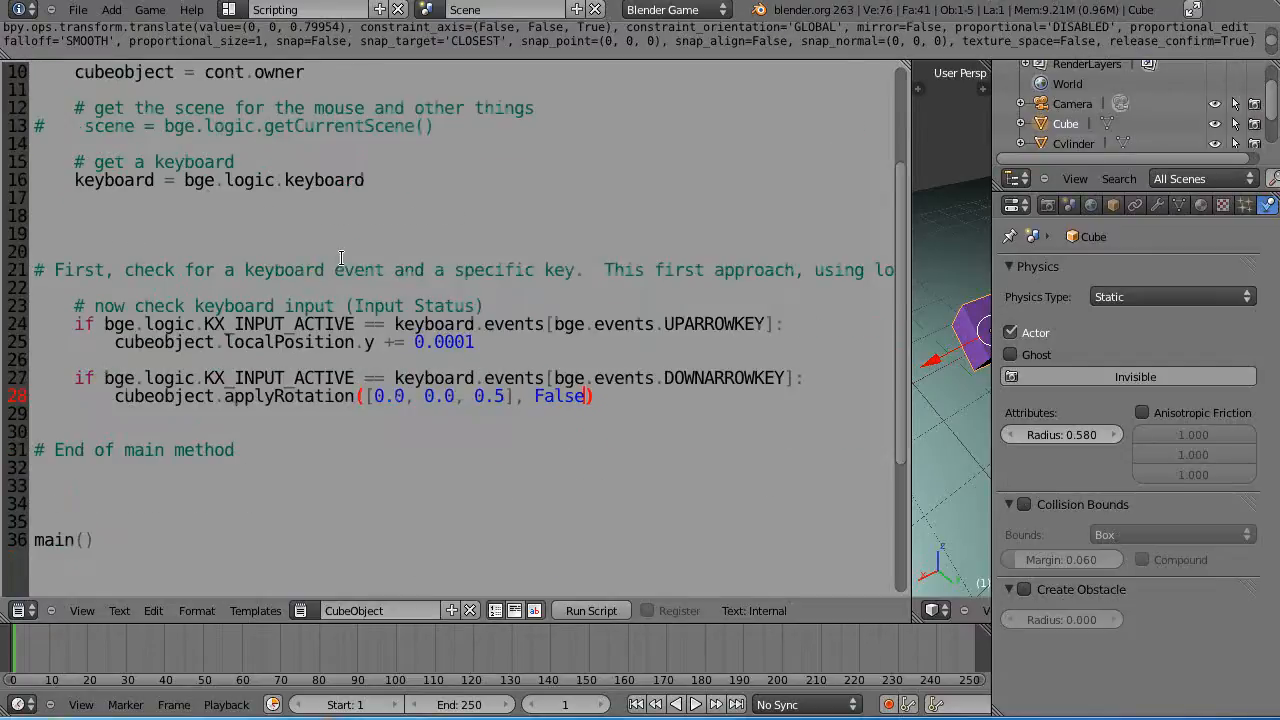
pyautogui.scroll(-3)
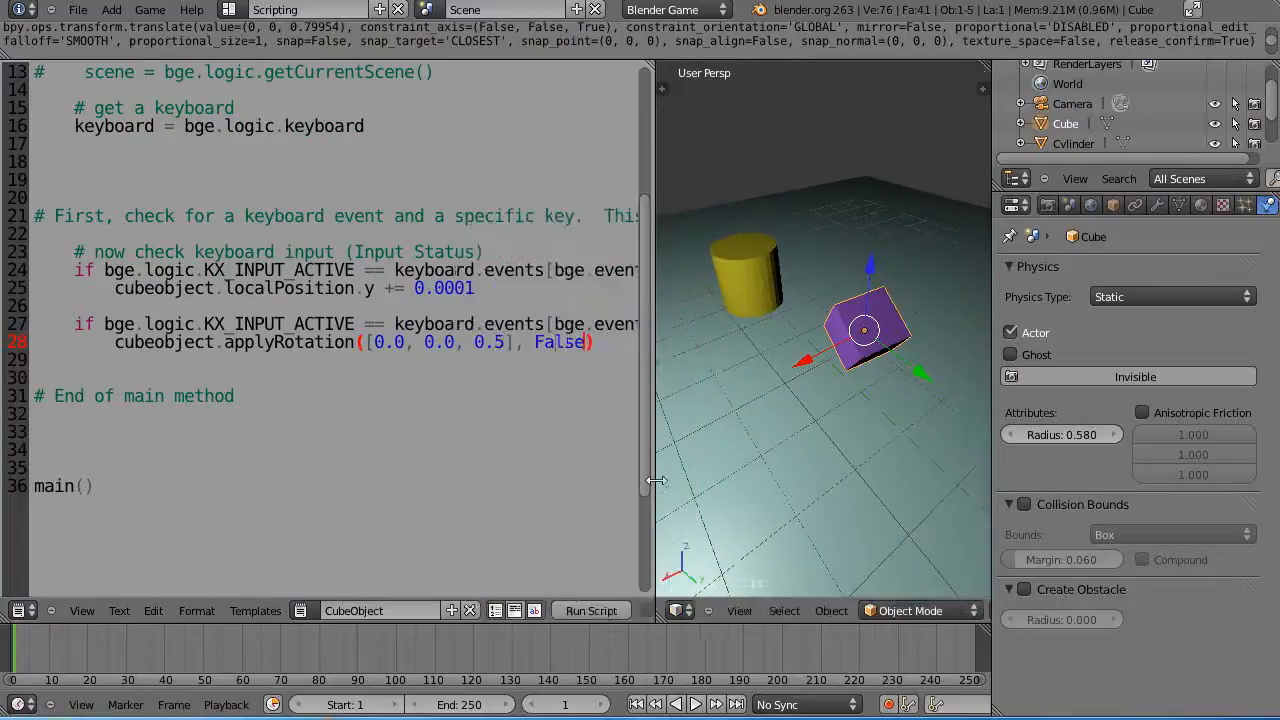
pyautogui.moveTo(656, 480); pyautogui.dragTo(440, 480)
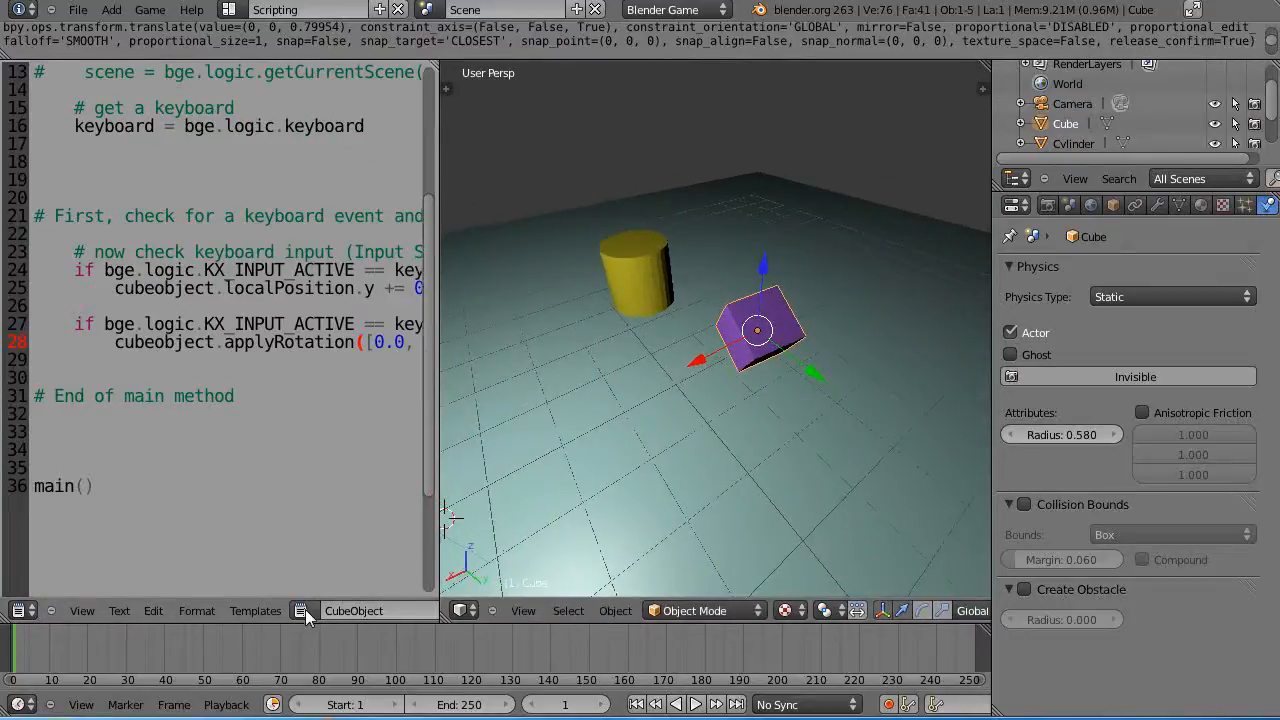
# Step: Switch the text editor to the Spare Code text with the projectile force example
pyautogui.click(300, 610)
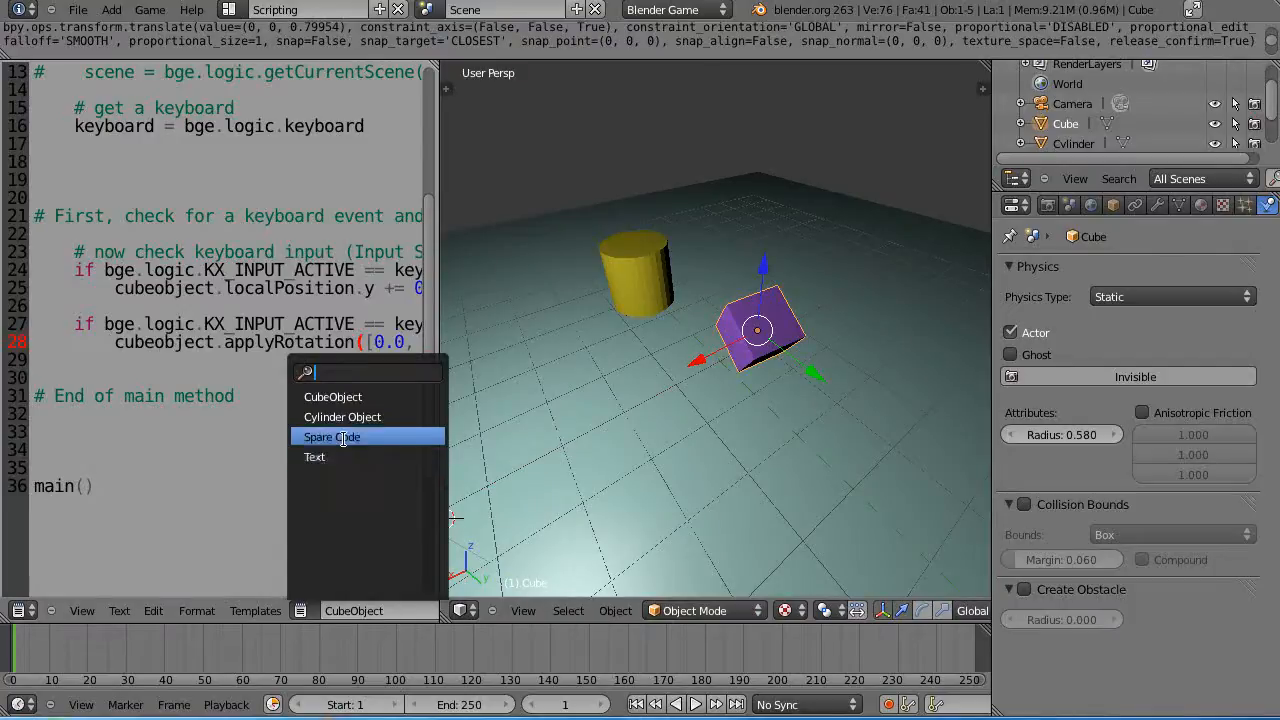
pyautogui.click(332, 436)
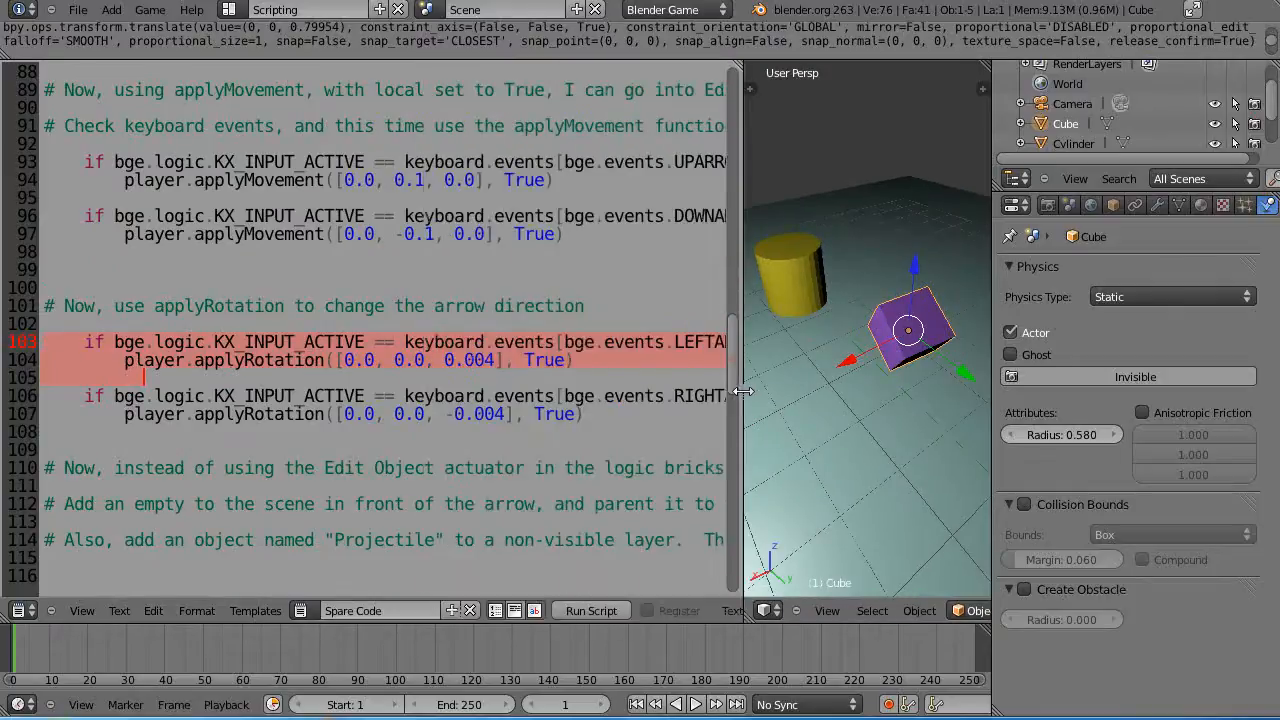
pyautogui.scroll(-3)
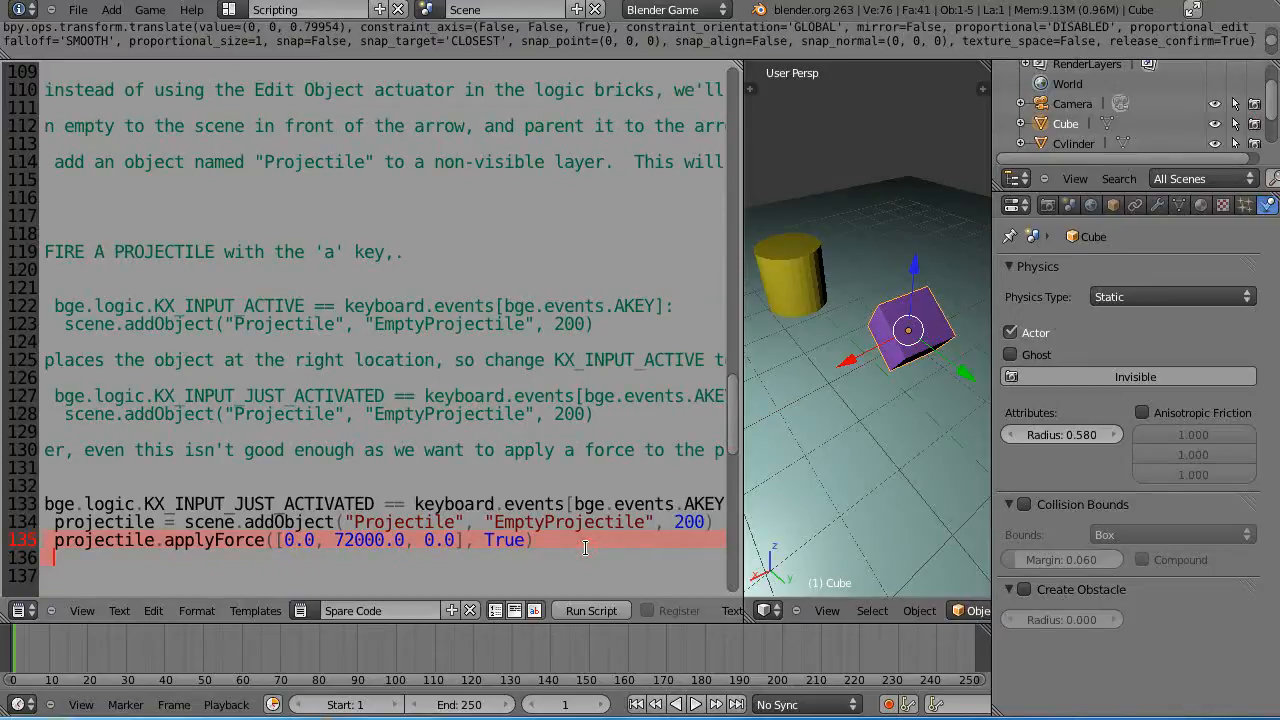
pyautogui.moveTo(304, 620)
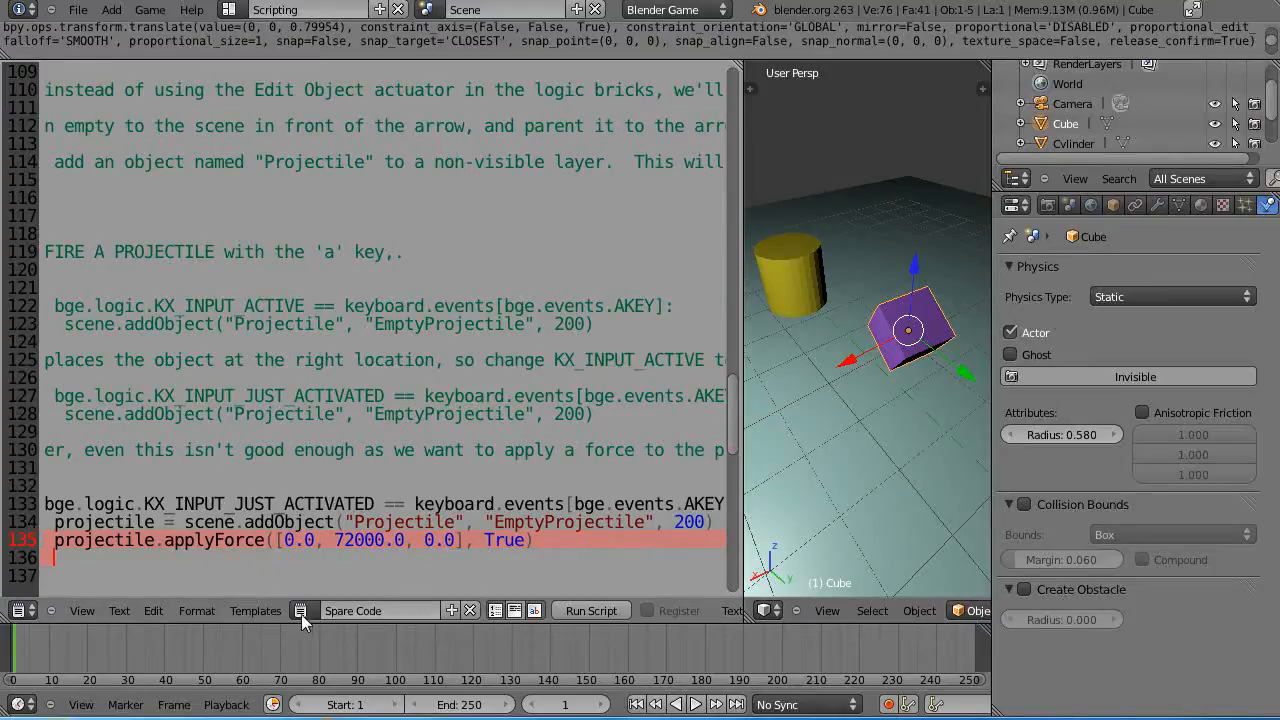
# Step: Look down over the floor, then select the cube to move it back away from the cylinder
pyautogui.click(300, 610)
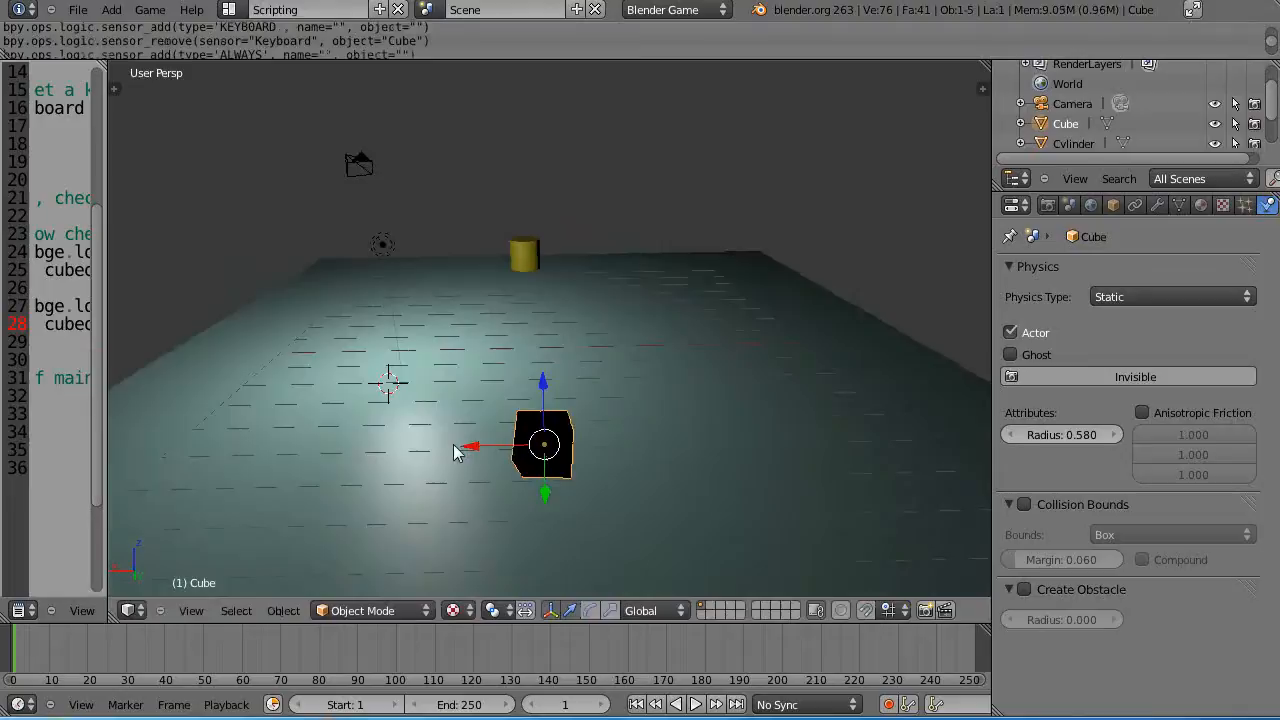
pyautogui.moveTo(544, 444); pyautogui.dragTo(472, 448)
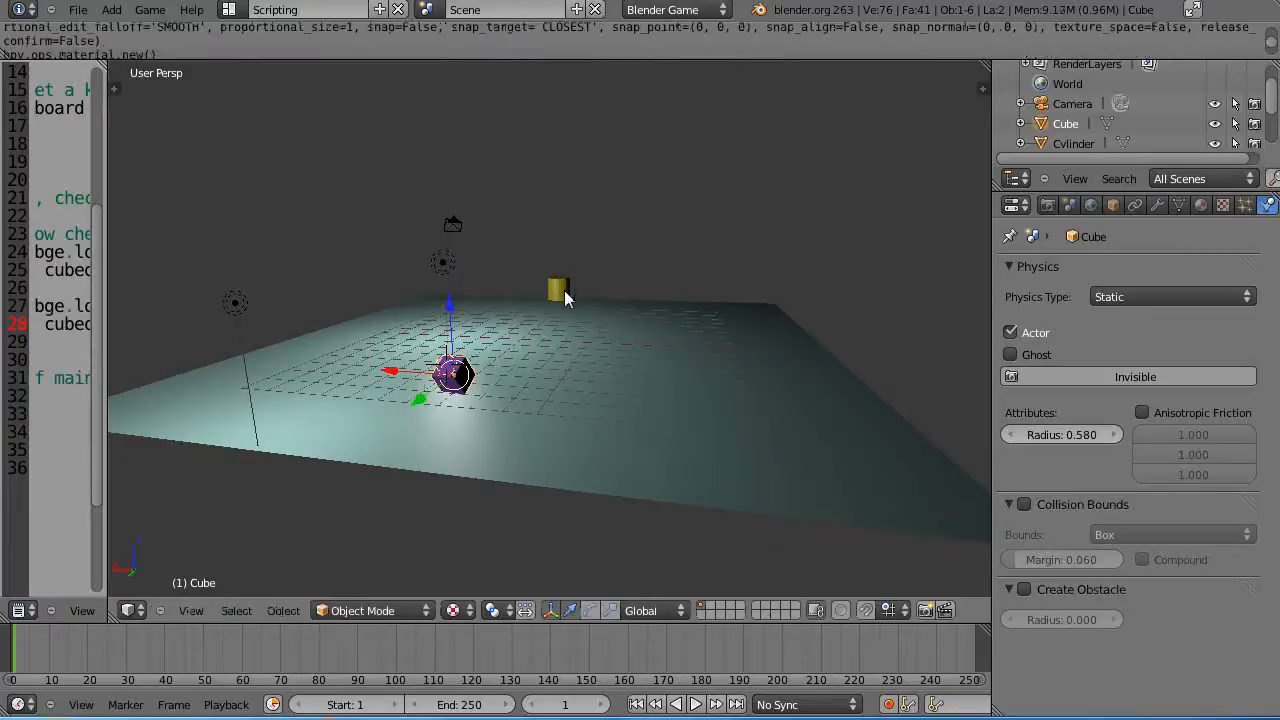
pyautogui.click(558, 290)
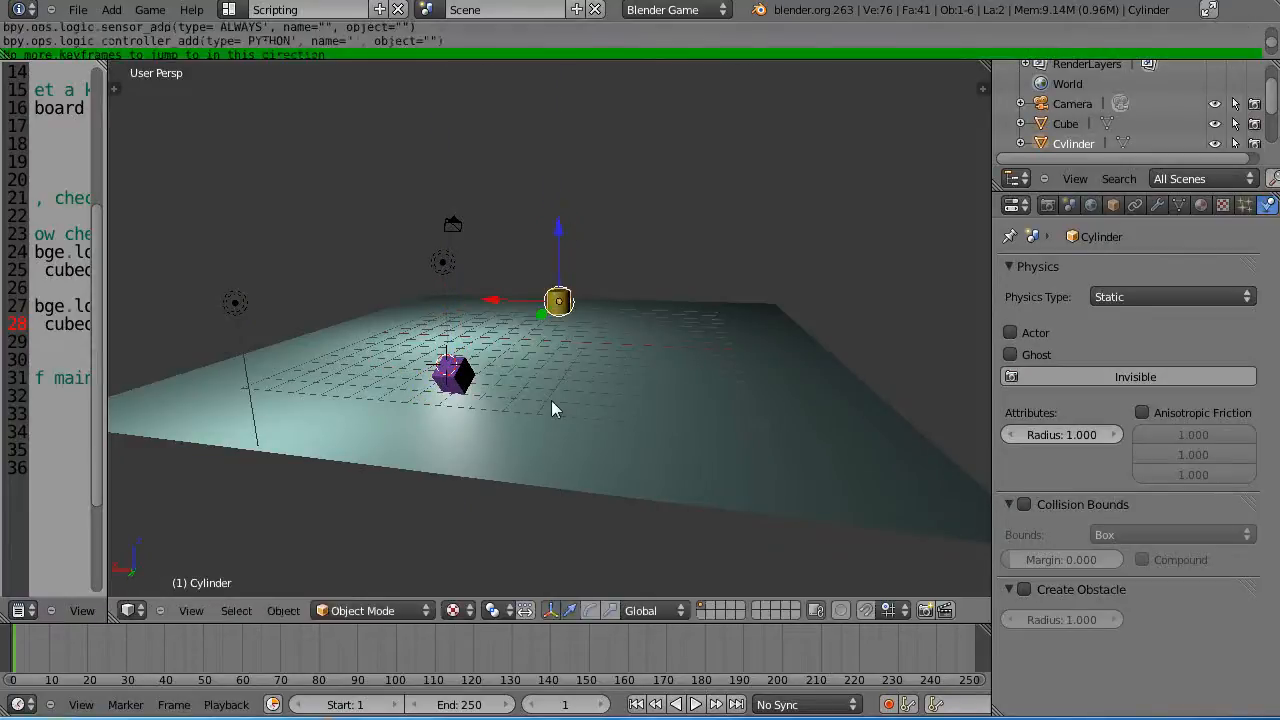
pyautogui.moveTo(956, 332)
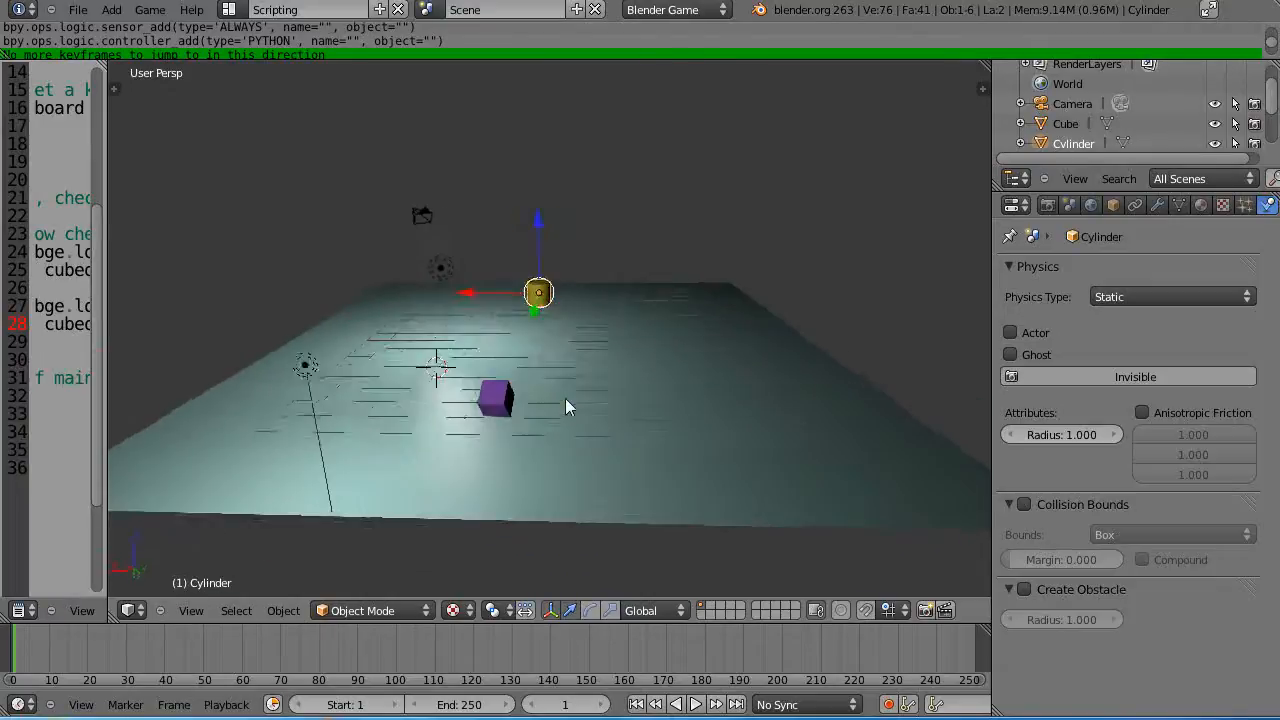
pyautogui.click(496, 398)
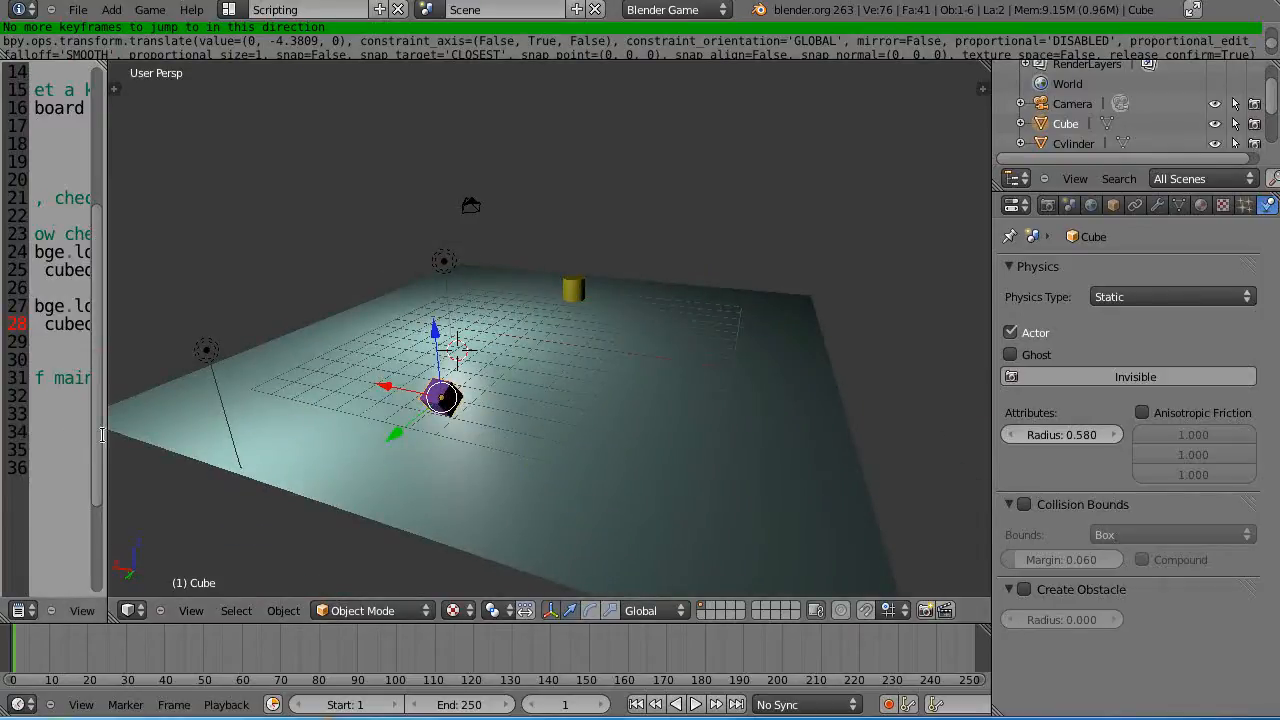
pyautogui.moveTo(158, 424)
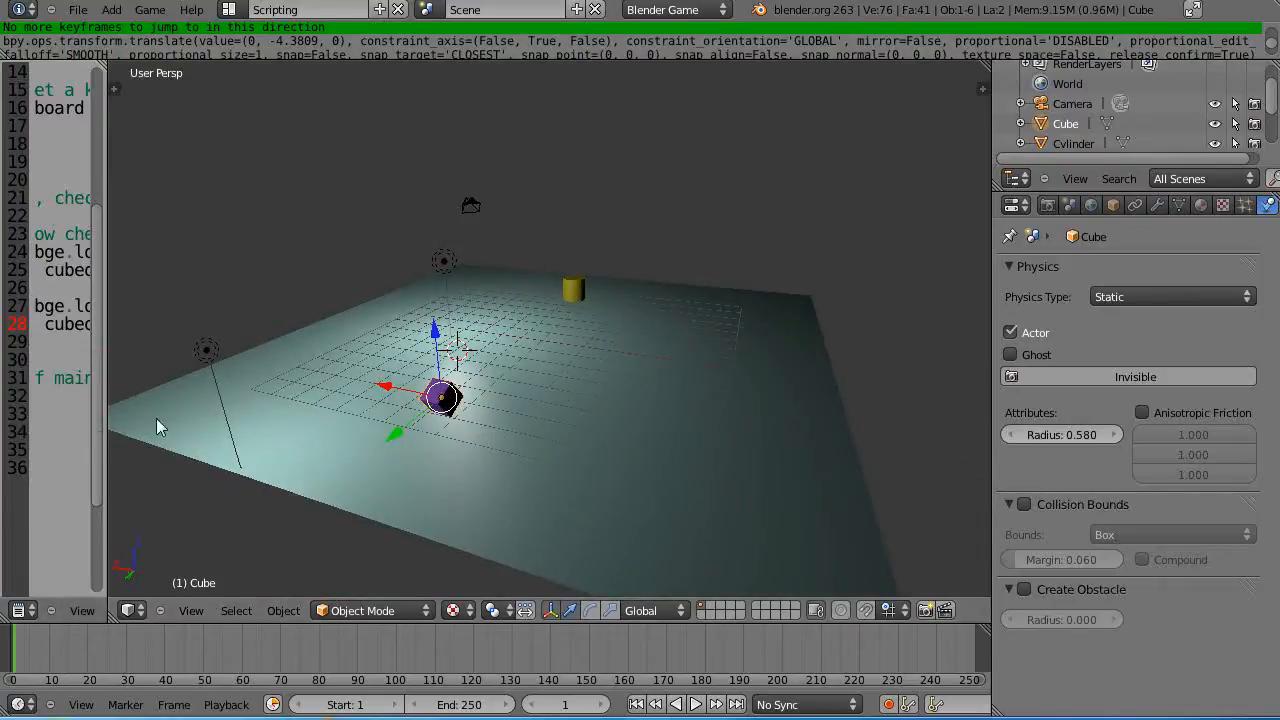
# Step: Set the cylinder's physics type to Rigid Body
pyautogui.click(572, 288)
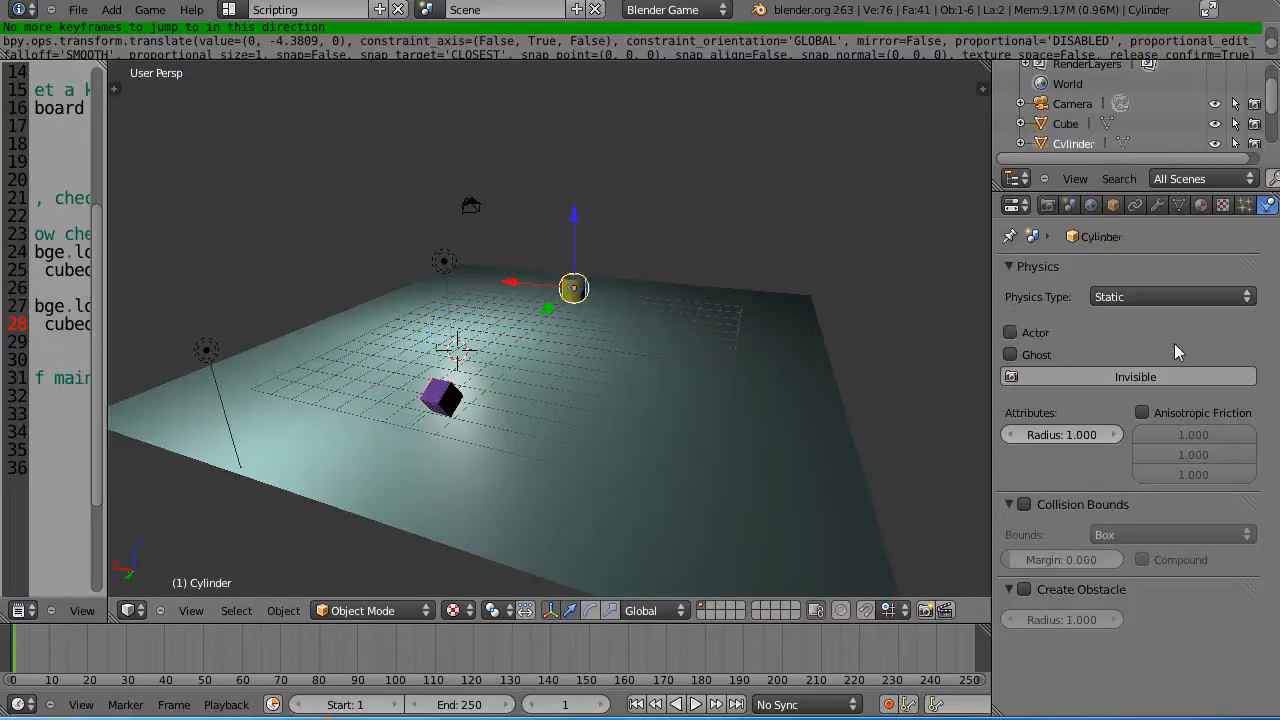
pyautogui.click(1170, 296)
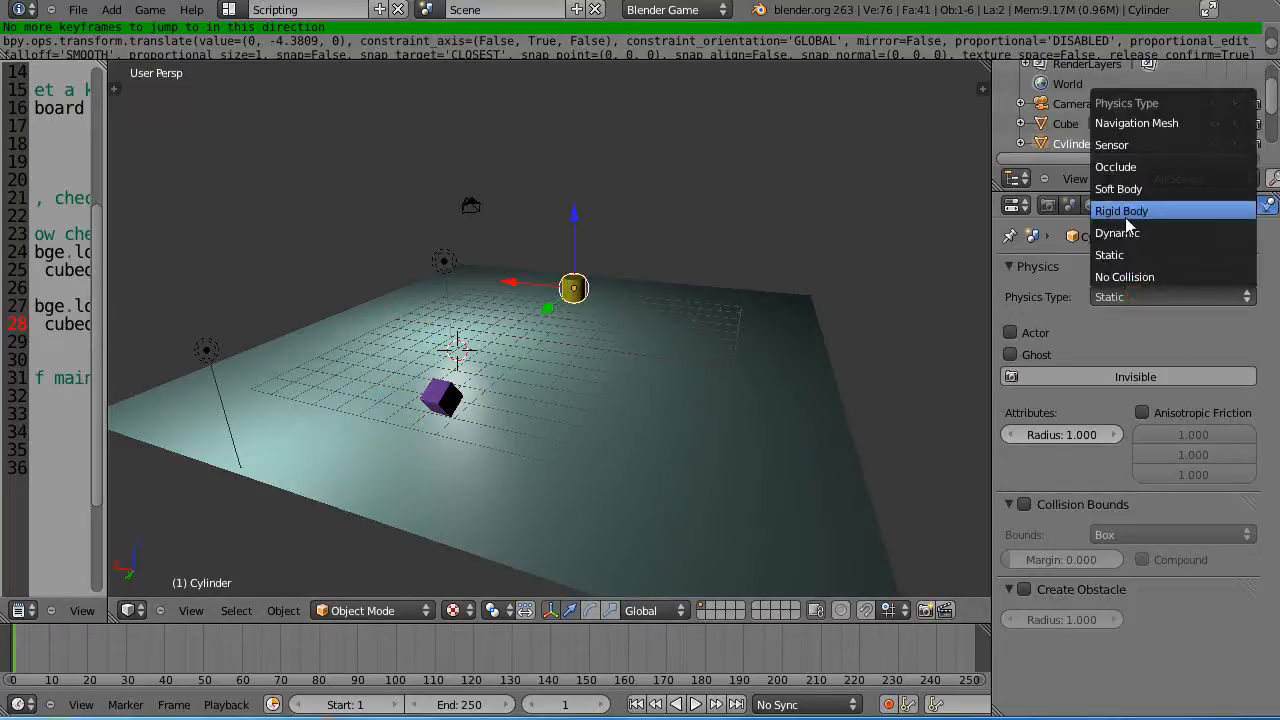
pyautogui.click(1120, 210)
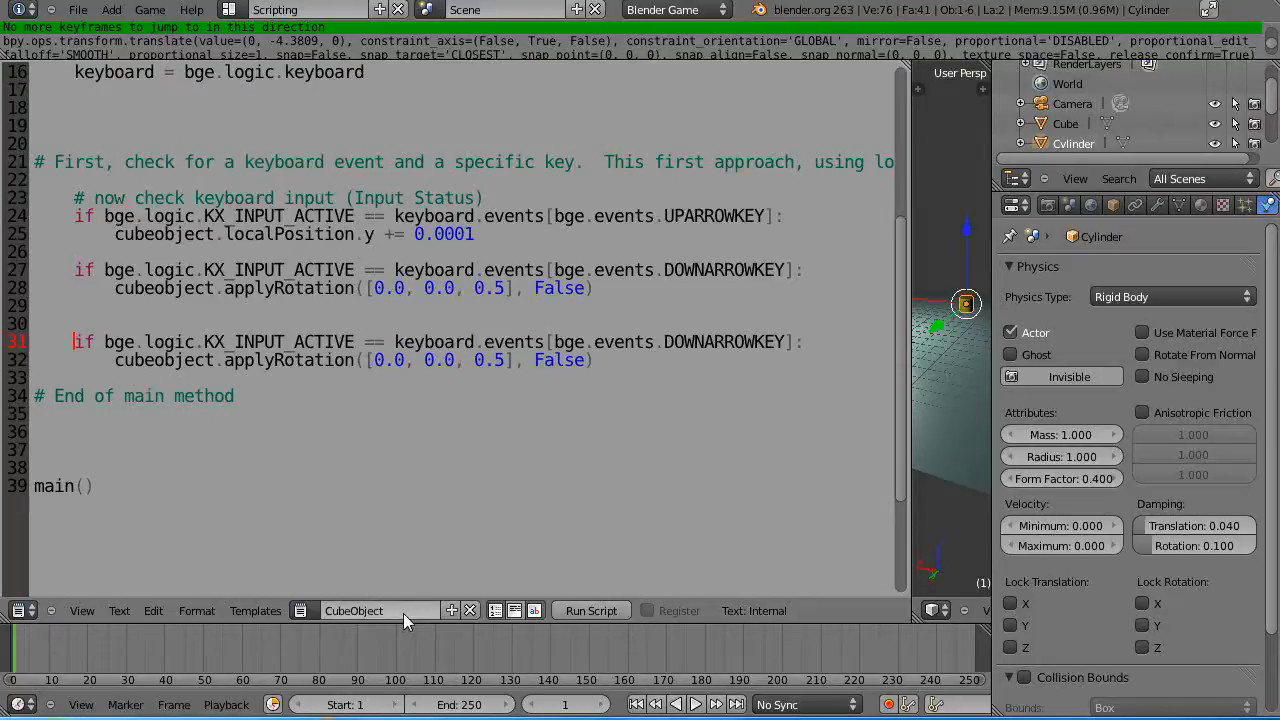
# Step: Switch the text editor to the Spare Code text for reference
pyautogui.click(300, 612)
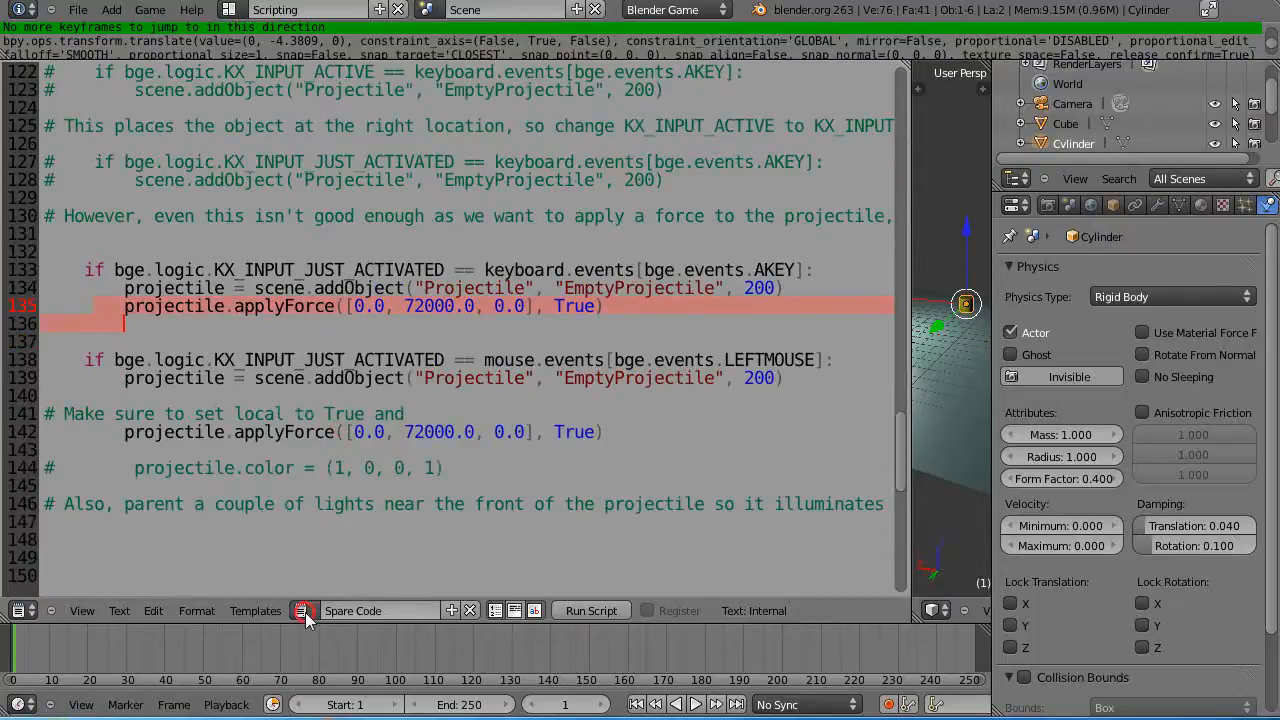
pyautogui.click(304, 610)
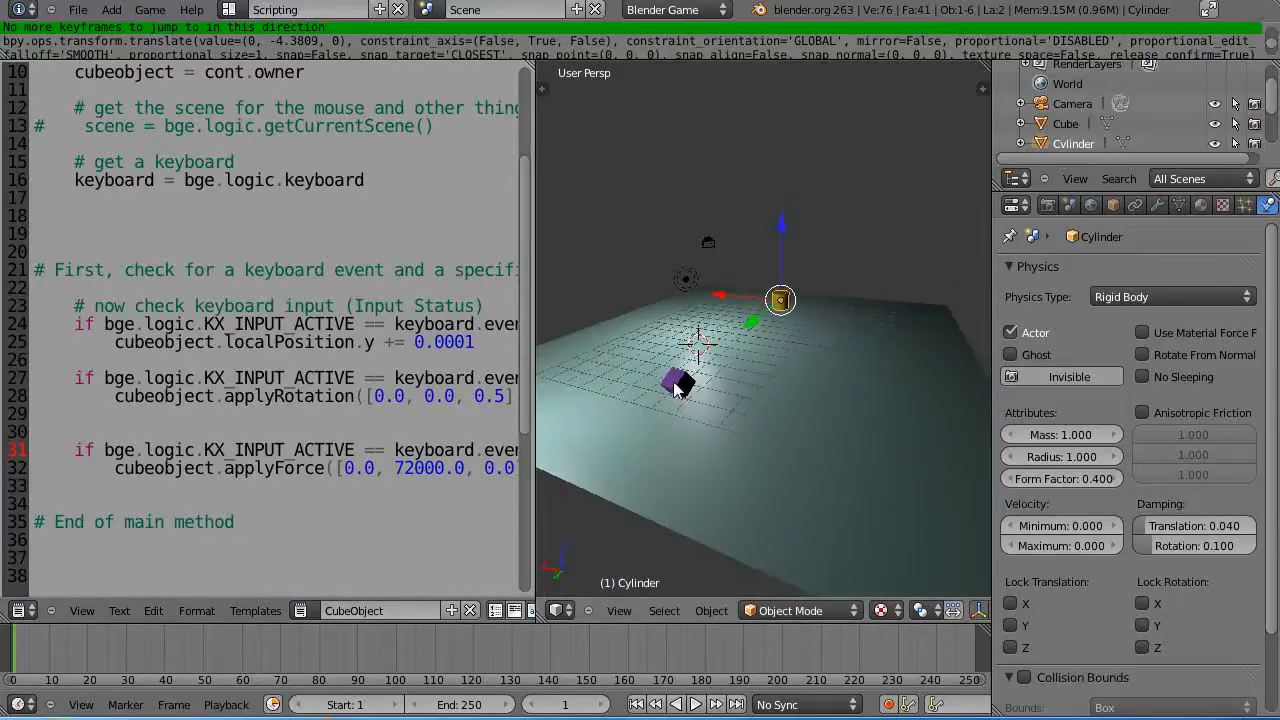
# Step: Select the cube and set its transform orientation to Local
pyautogui.click(678, 384)
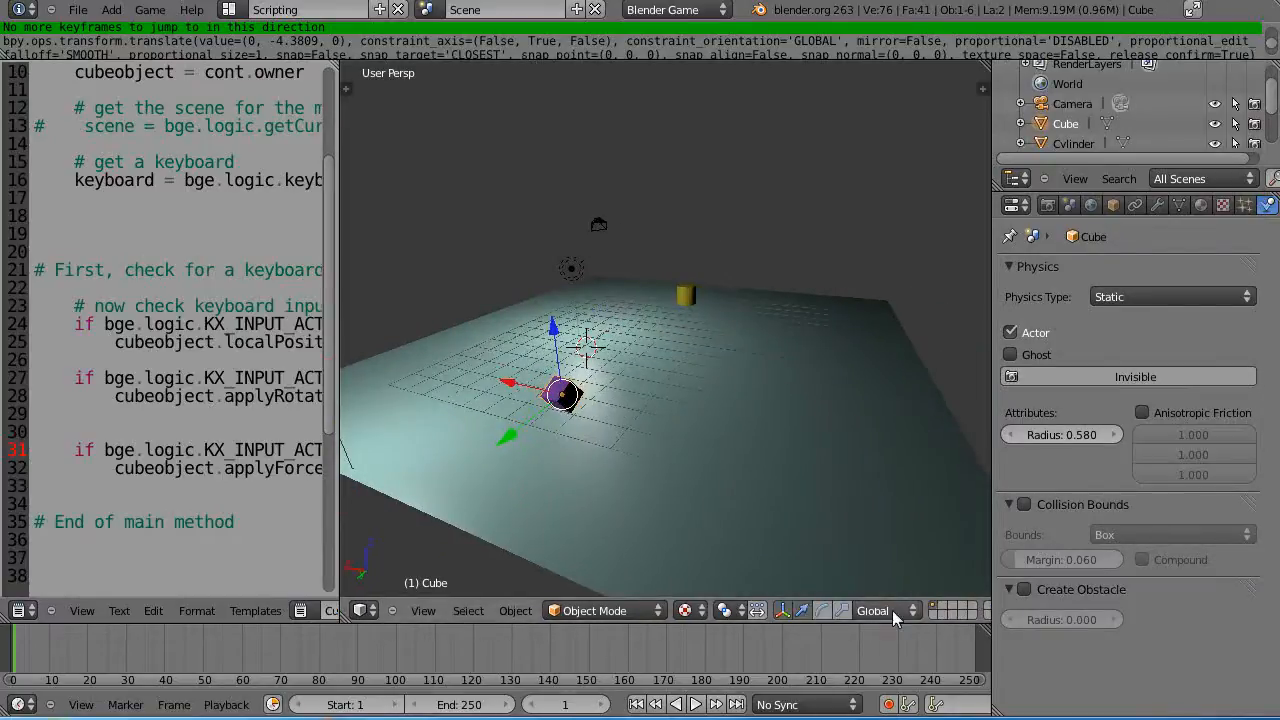
pyautogui.click(884, 610)
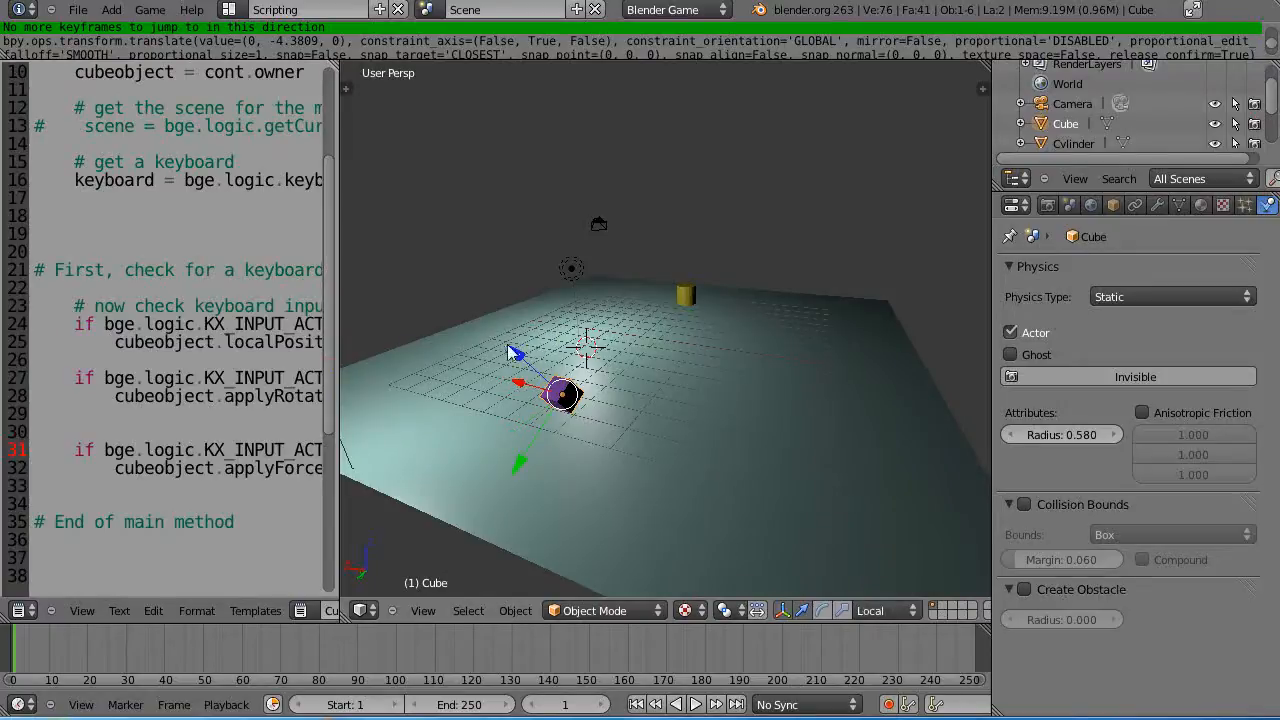
pyautogui.moveTo(630, 470)
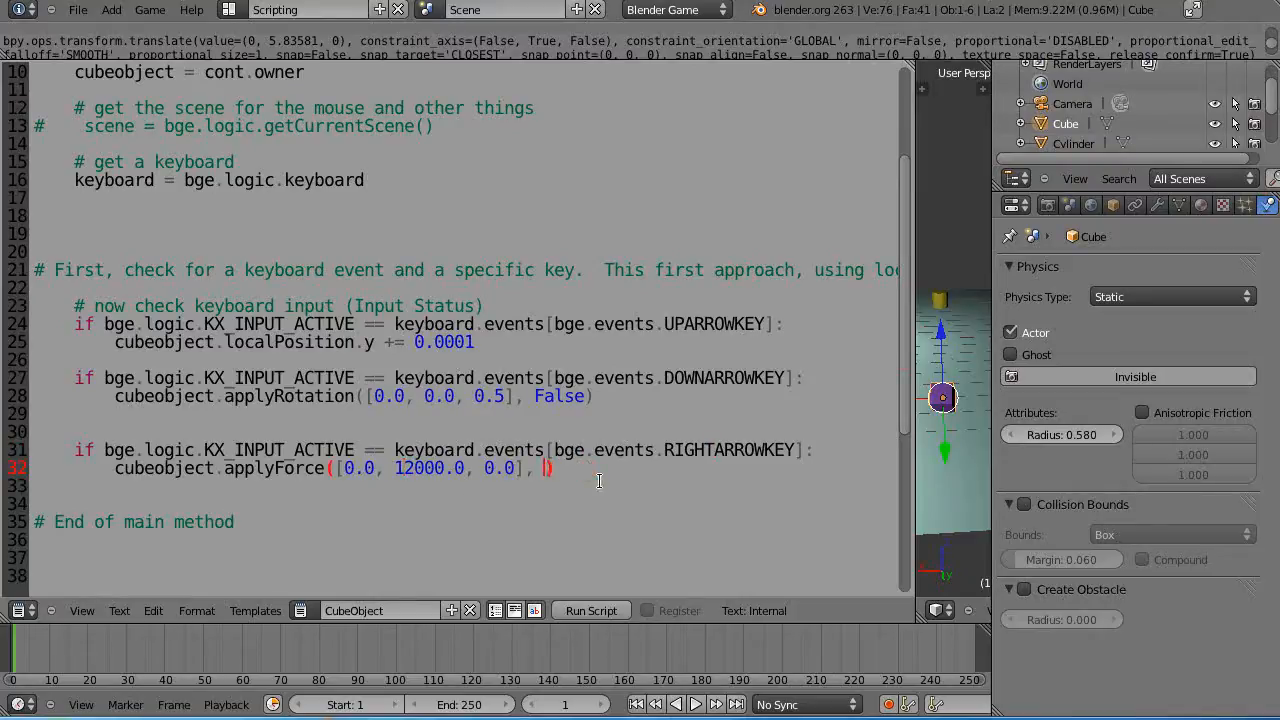
# Step: Add False as the last applyForce argument so the right-arrow force acts in global space
pyautogui.write('Fa')
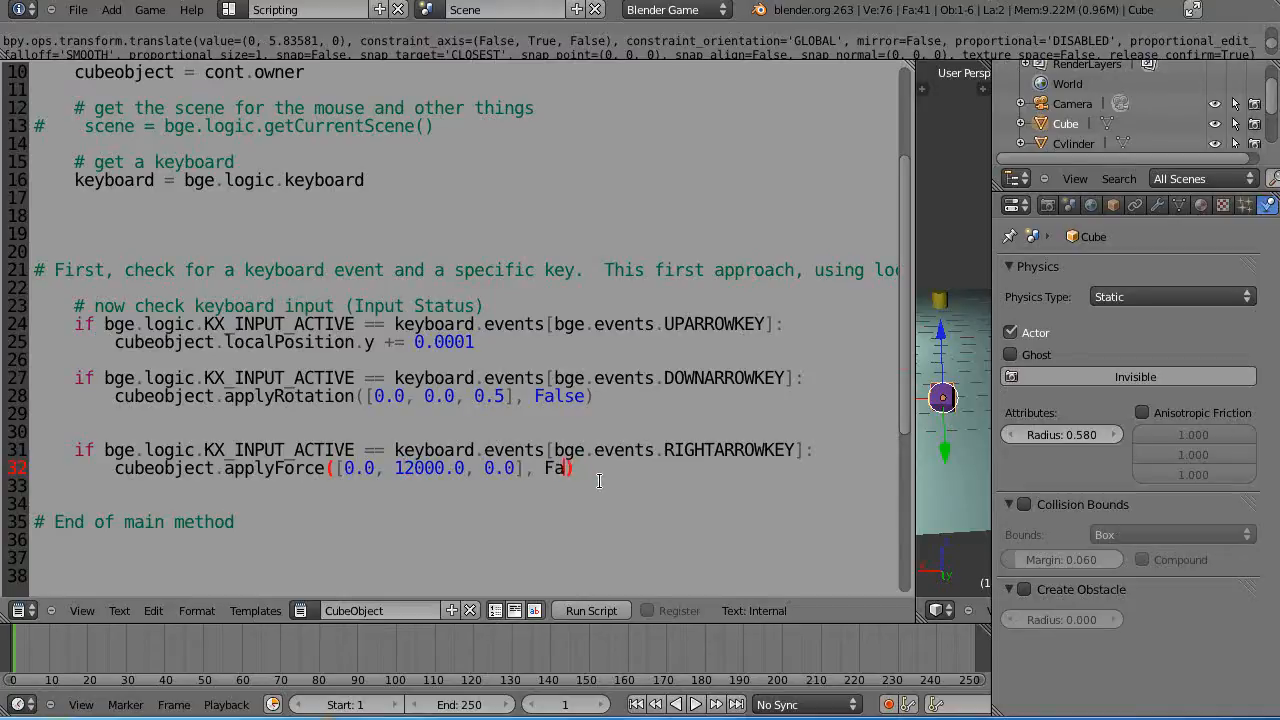
pyautogui.write('lse)')
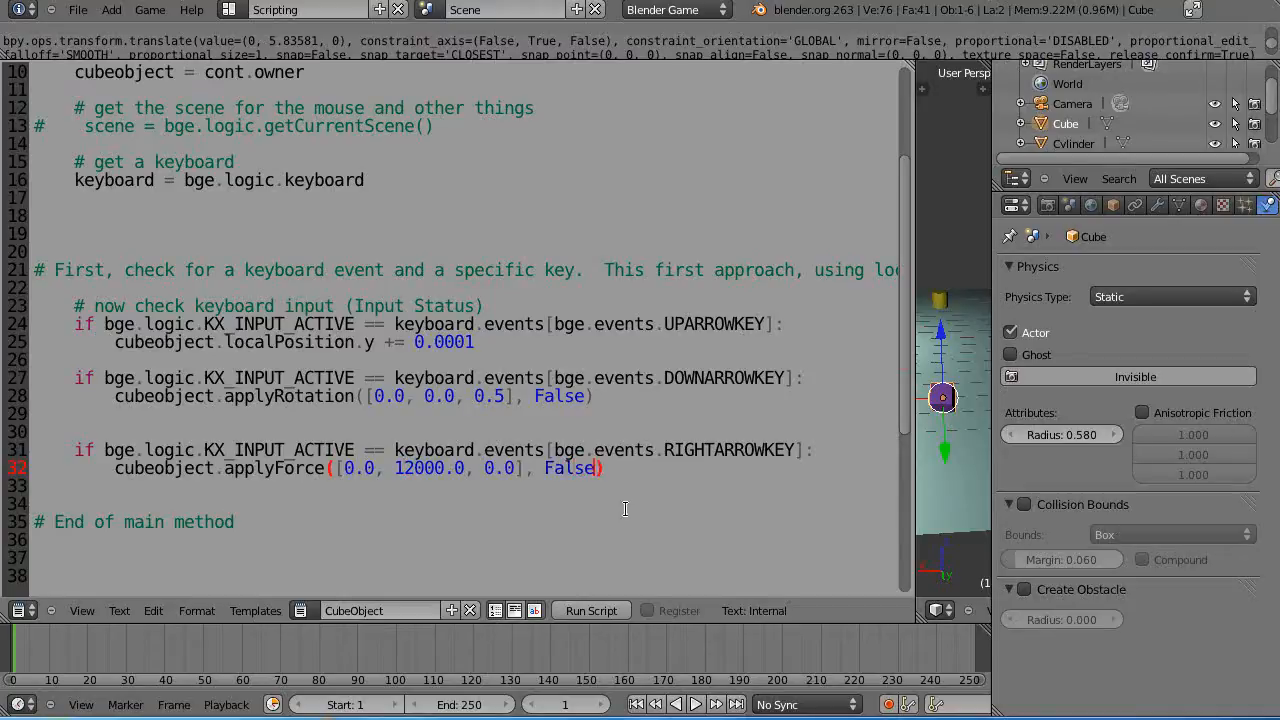
pyautogui.click(132, 502)
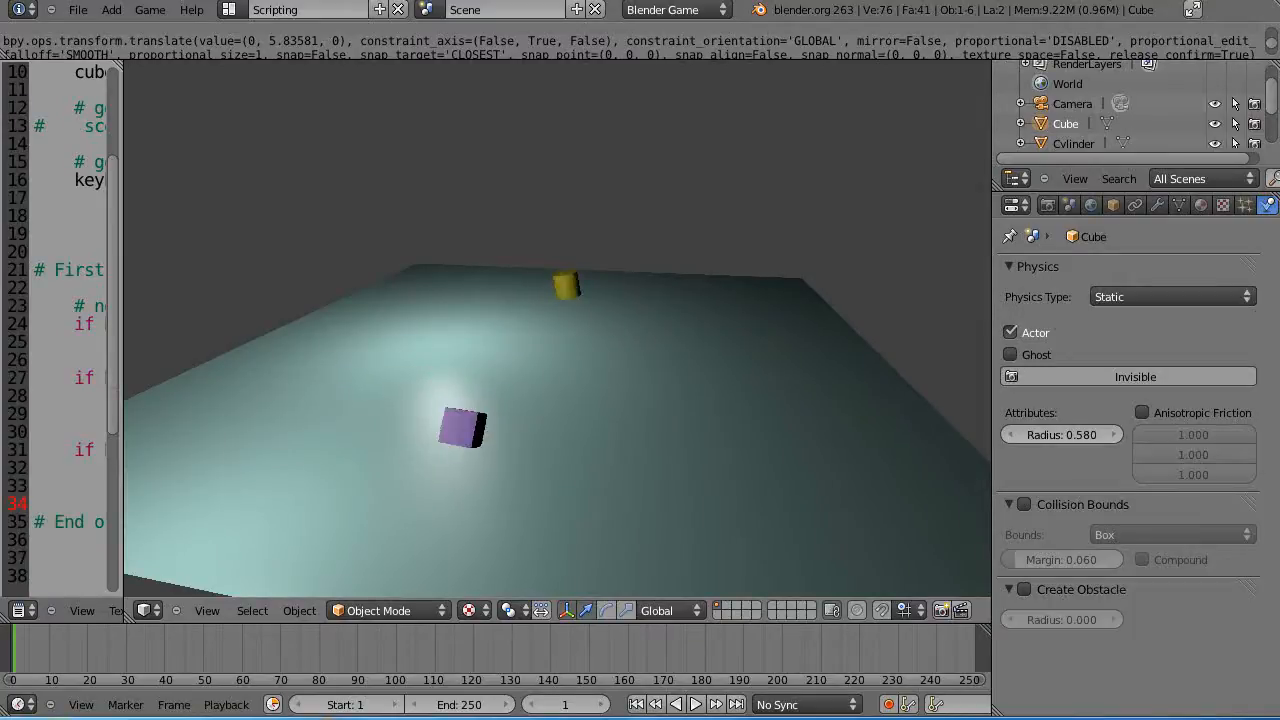
pyautogui.click(464, 428)
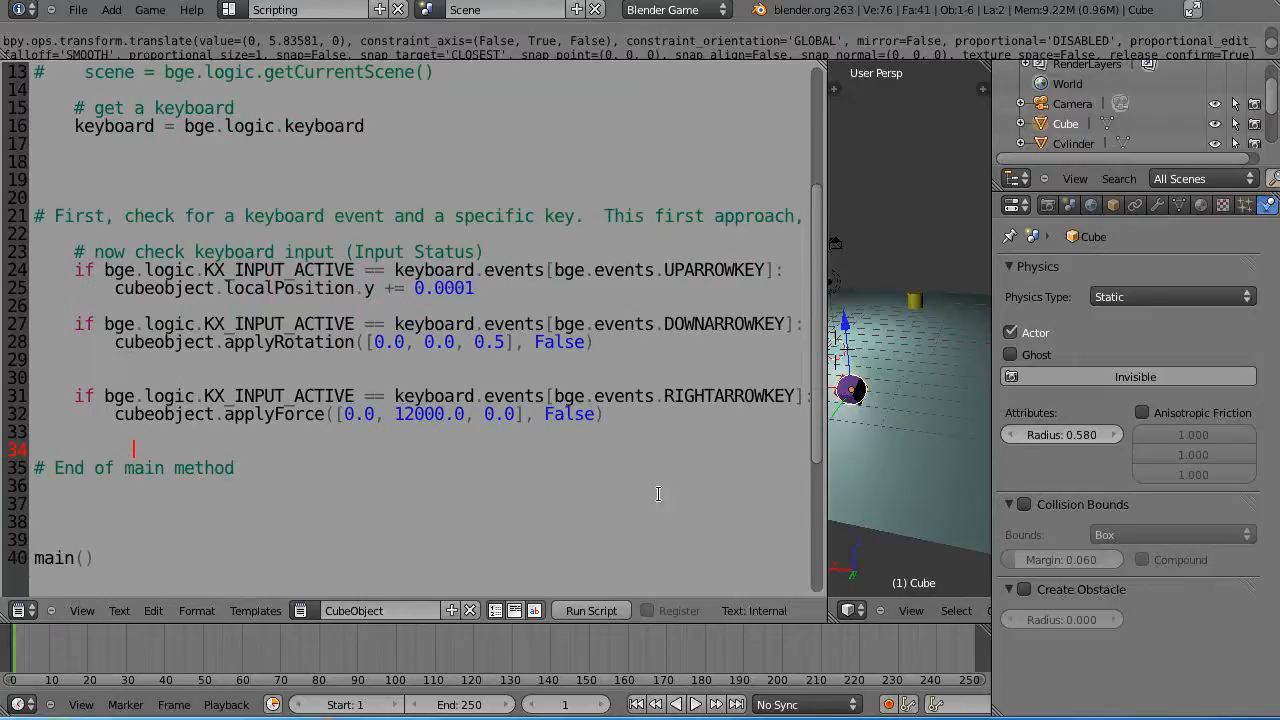
pyautogui.moveTo(234, 584)
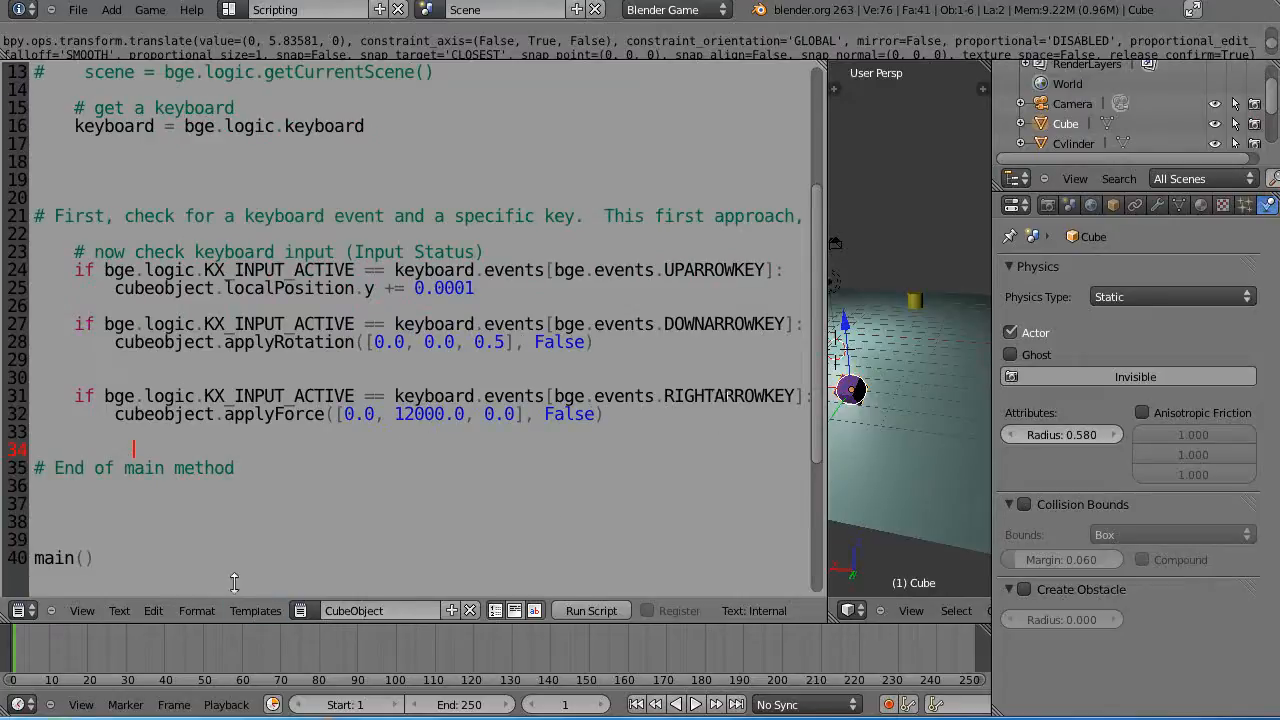
pyautogui.moveTo(820, 496)
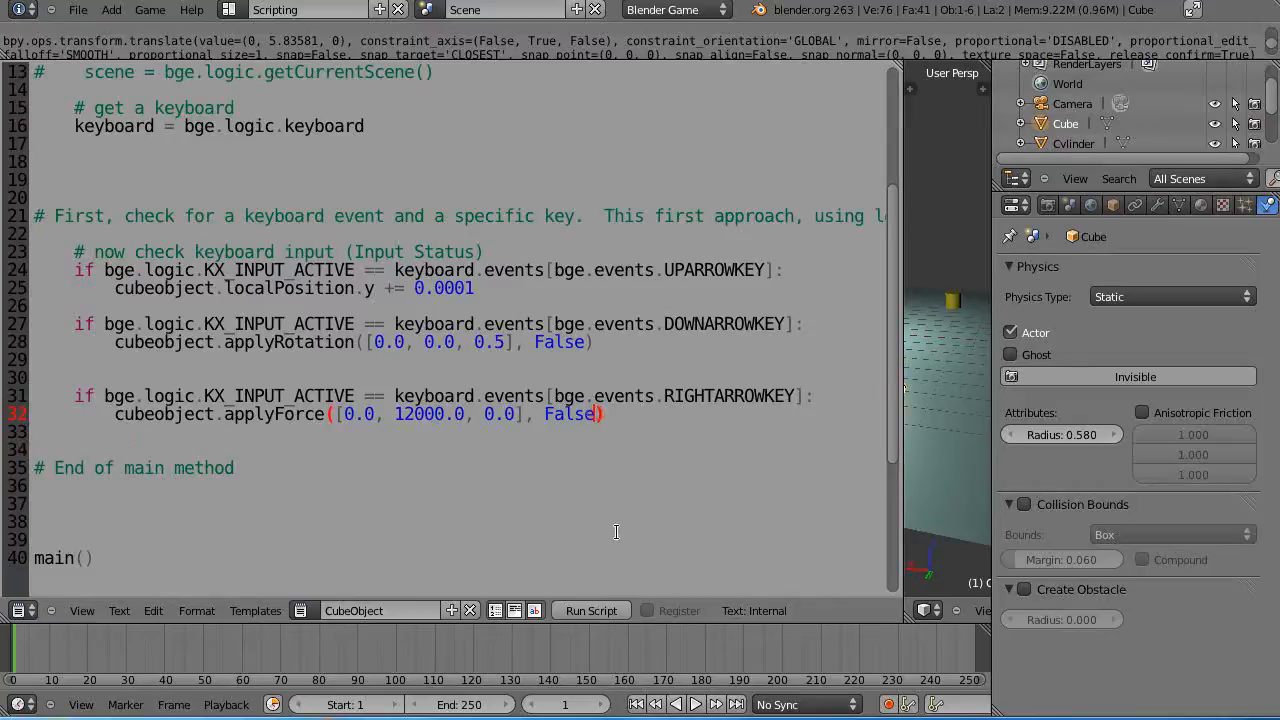
pyautogui.press('BackSpace')
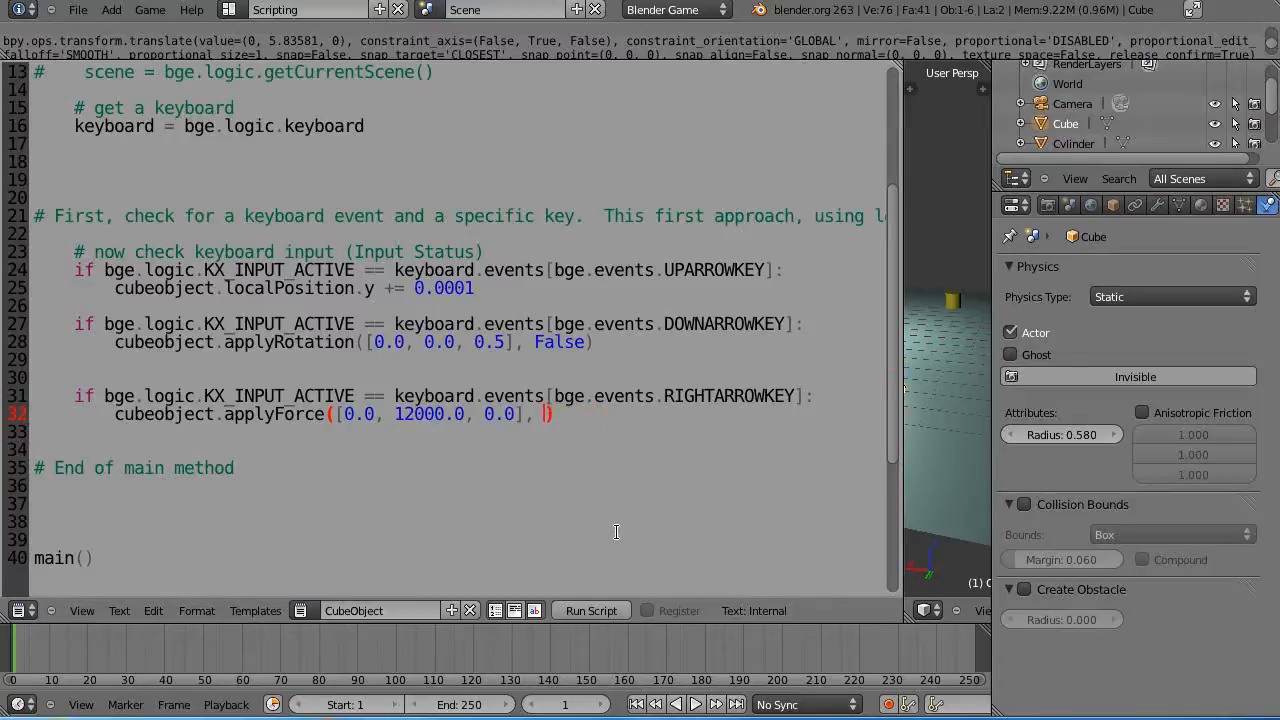
pyautogui.write('False')
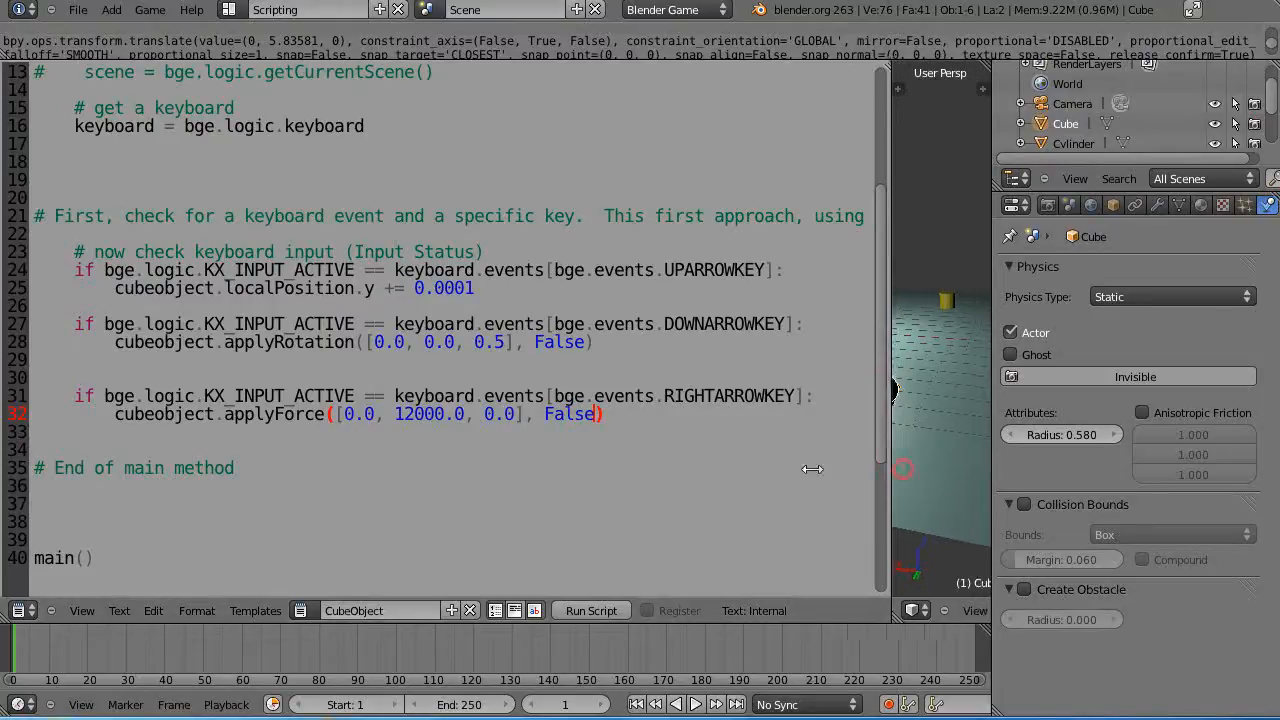
pyautogui.click(1170, 296)
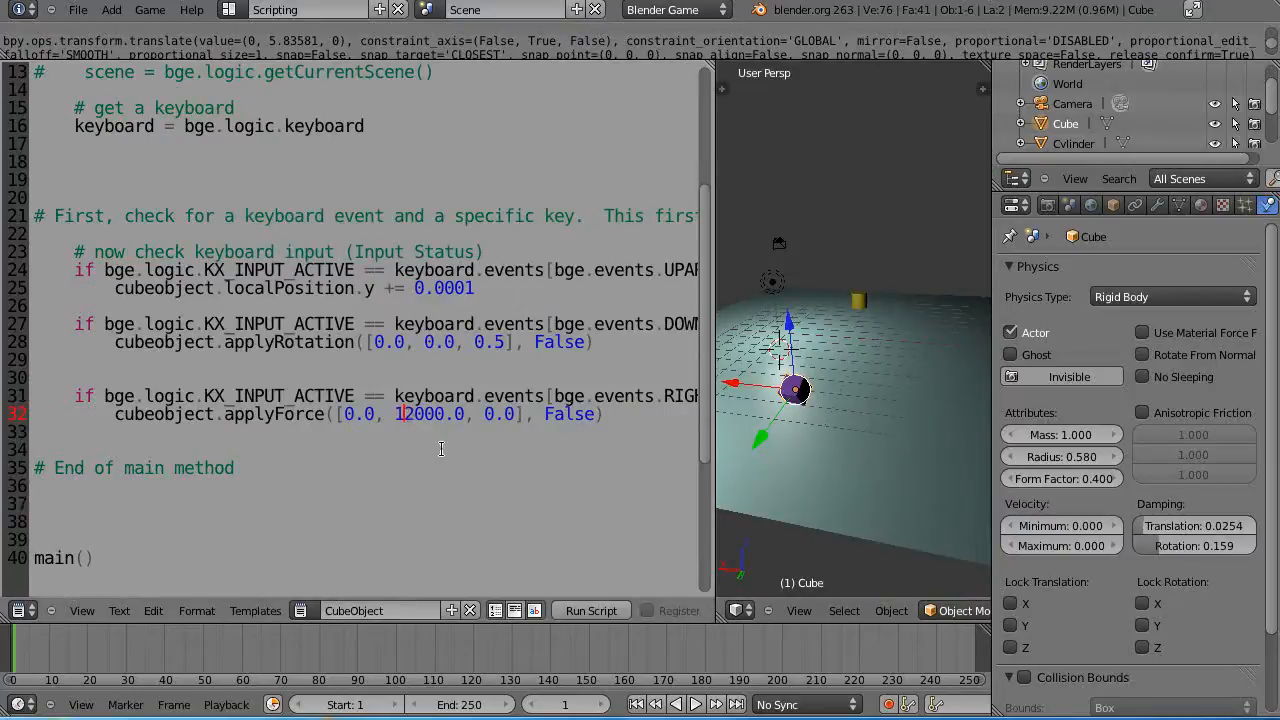
# Step: Change the right-arrow applyForce to a negative Y force, ending at -700
pyautogui.write('-2000.0')
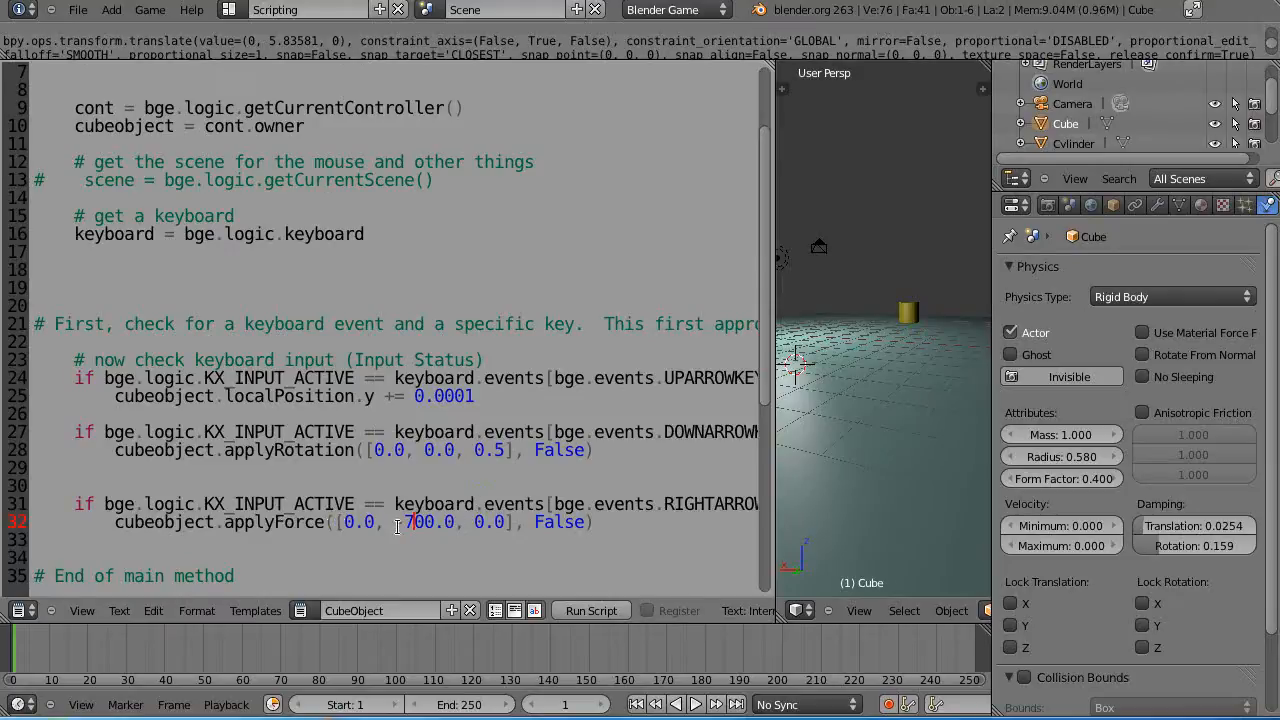
pyautogui.write('-')
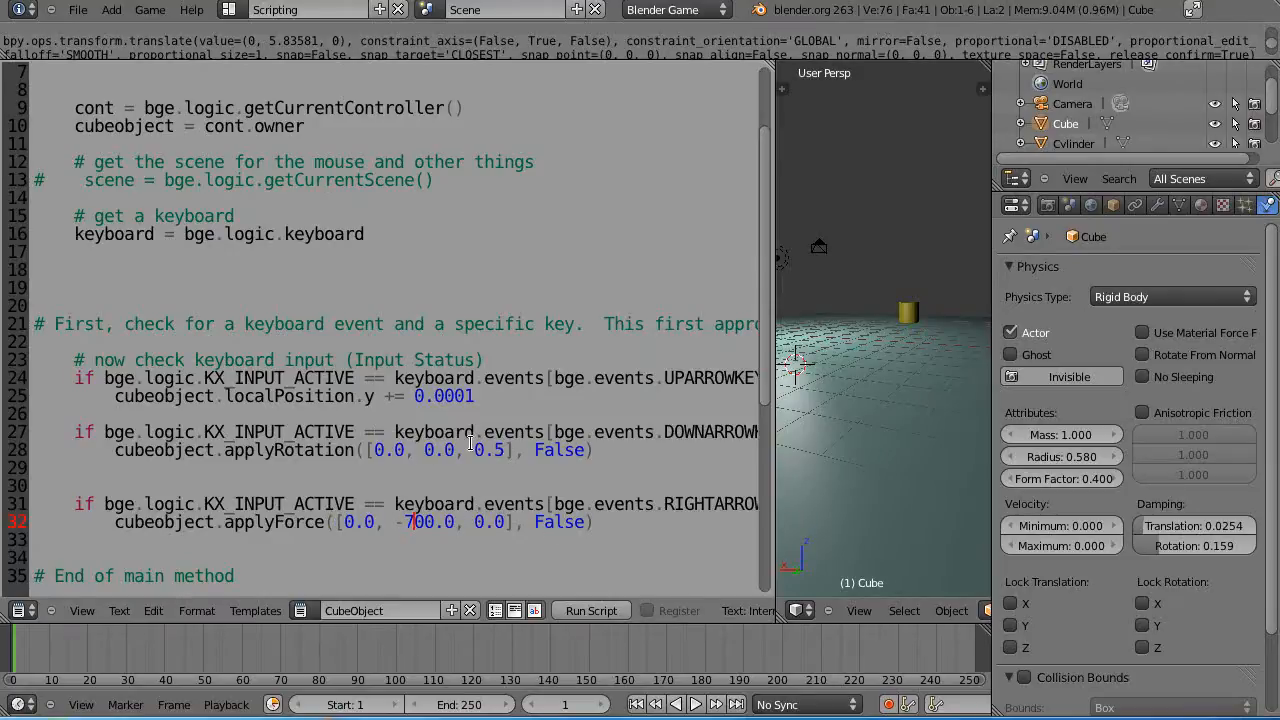
pyautogui.scroll(-3)
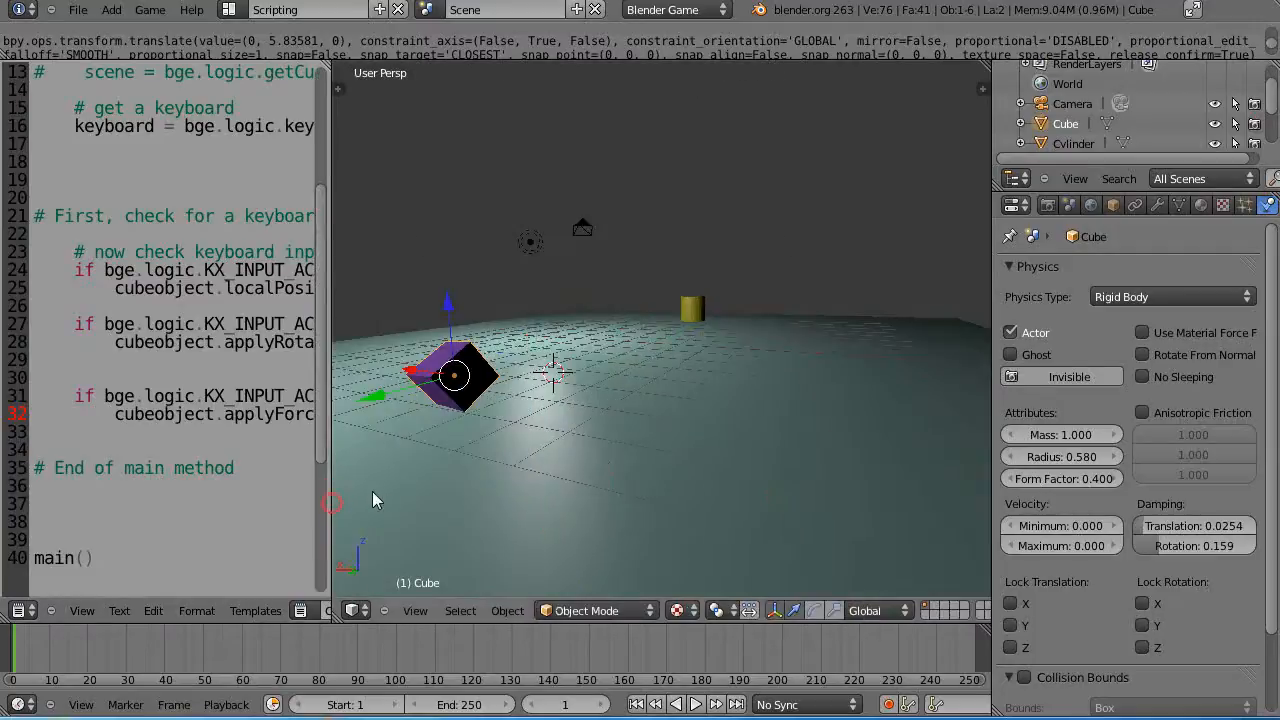
# Step: Orbit the widened 3D view to see the cube and cylinder from other angles
pyautogui.moveTo(336, 486); pyautogui.dragTo(520, 486)
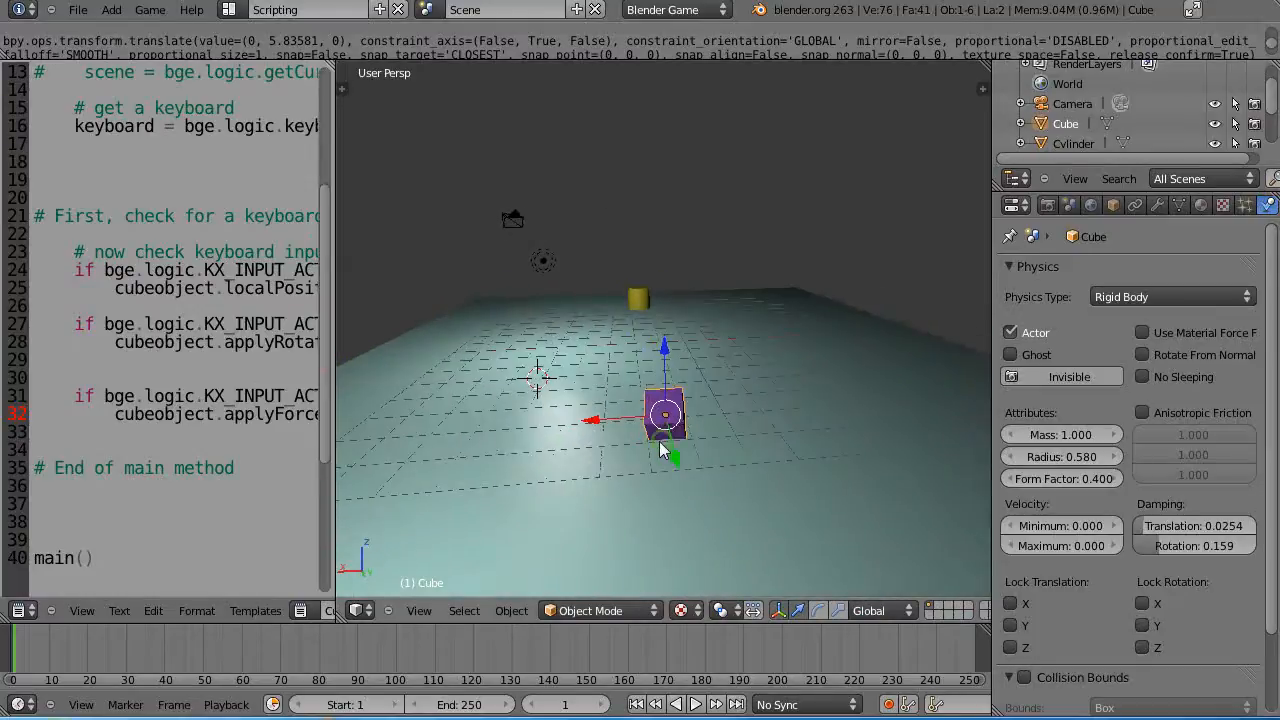
pyautogui.moveTo(664, 420); pyautogui.dragTo(436, 480)
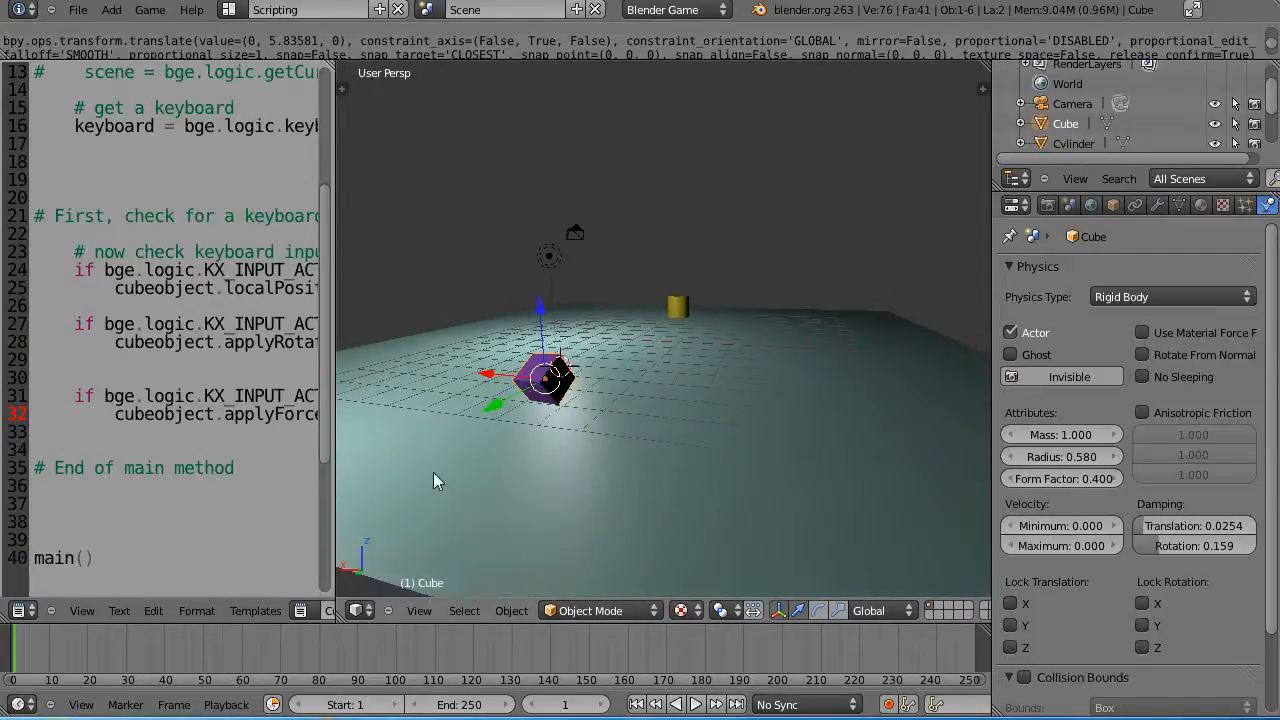